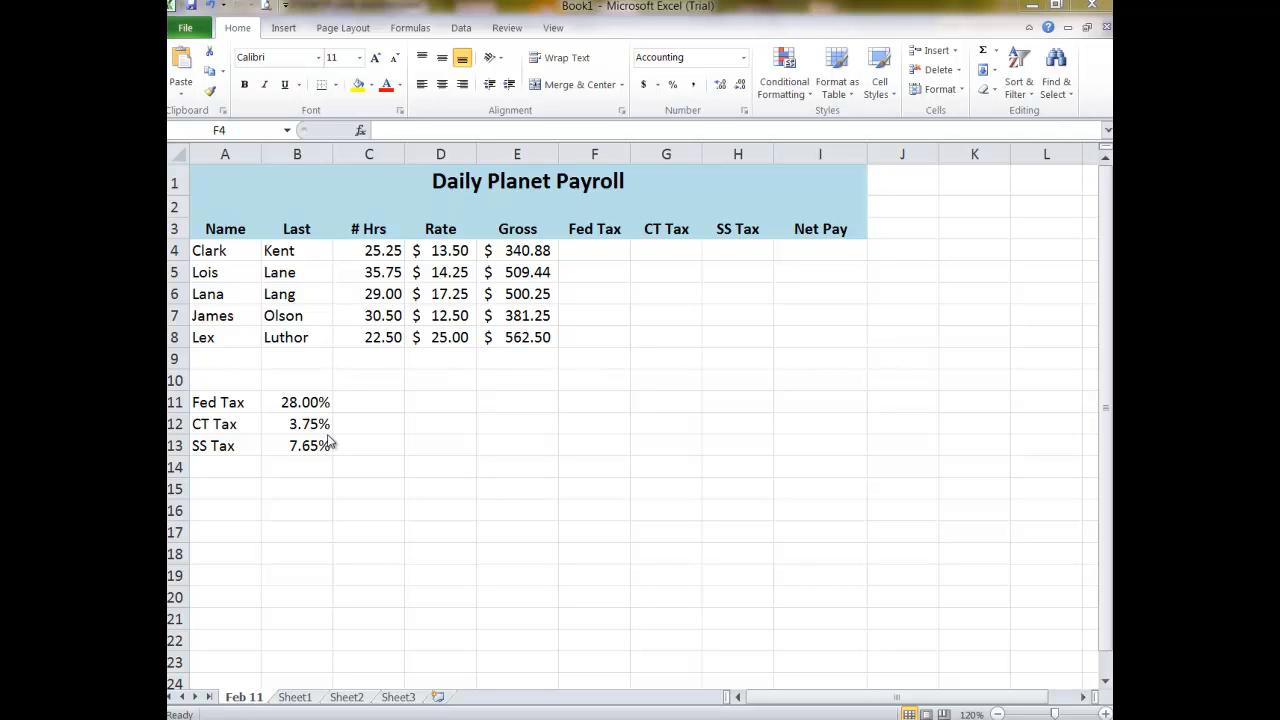
Step: Enter Clark's Fed Tax formula =E4*$B$11 in F4, using the 28% rate
left_click(517, 250)
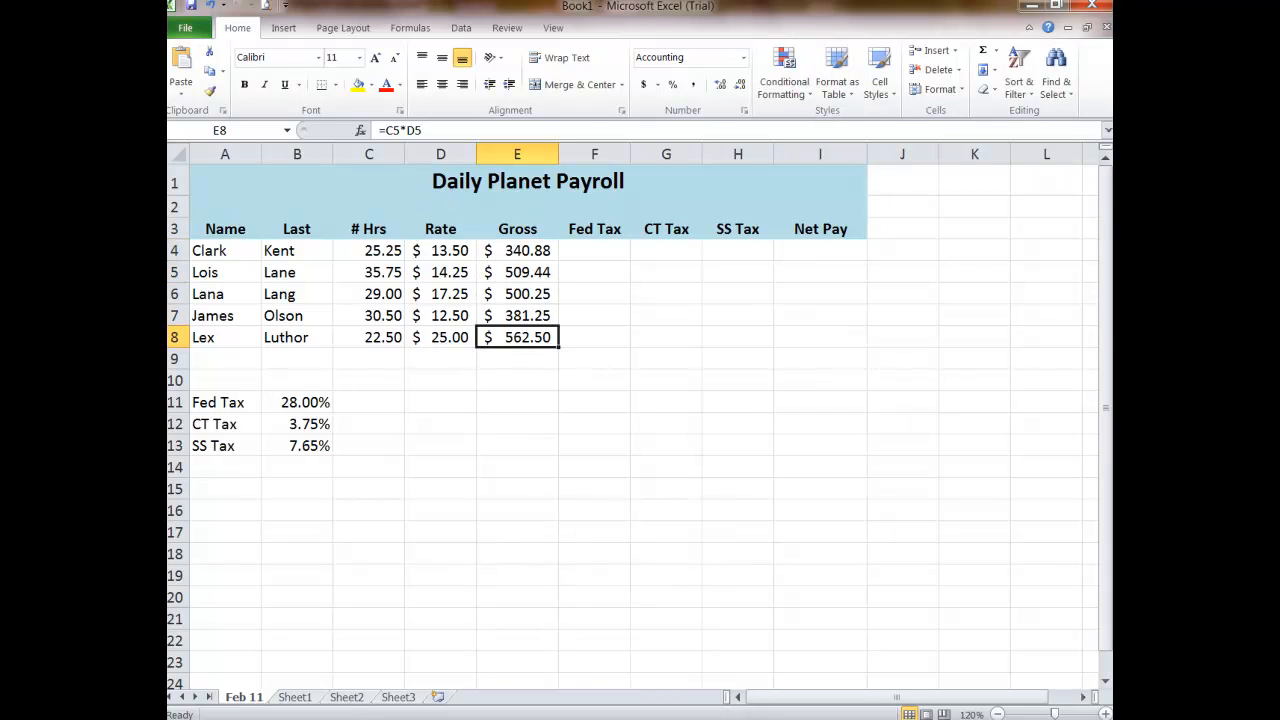
left_click(594, 250)
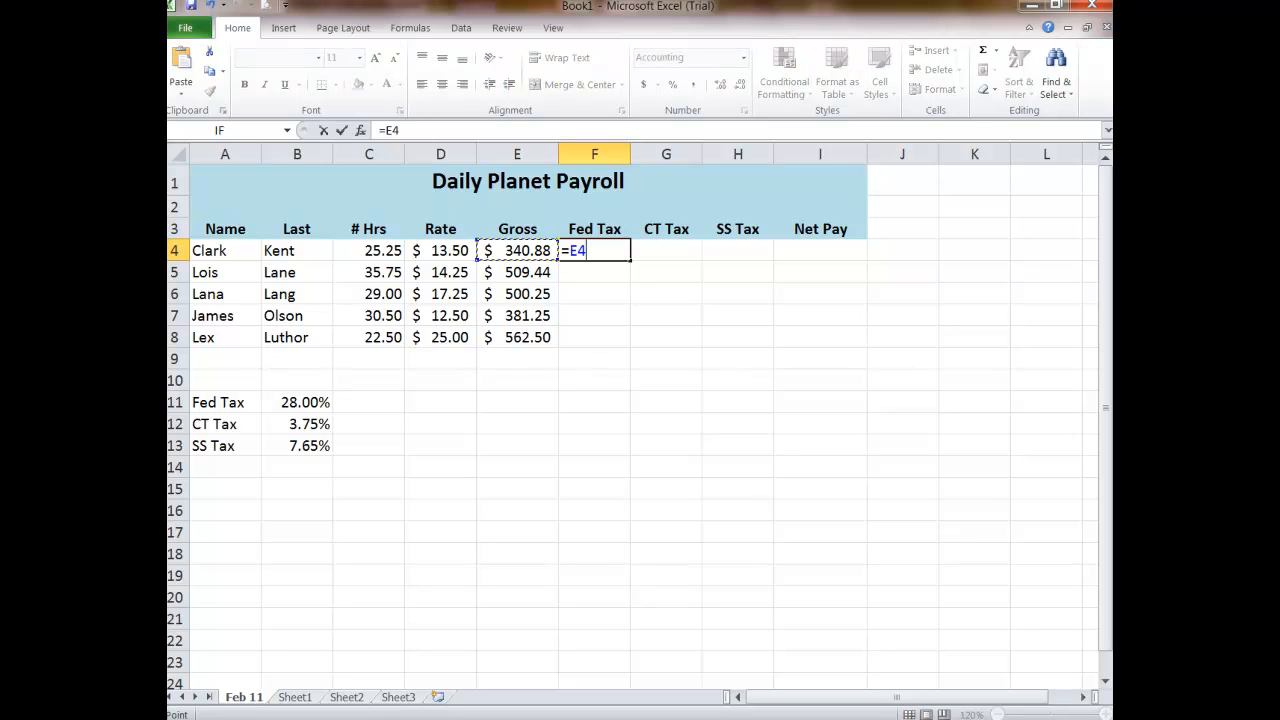
type("*")
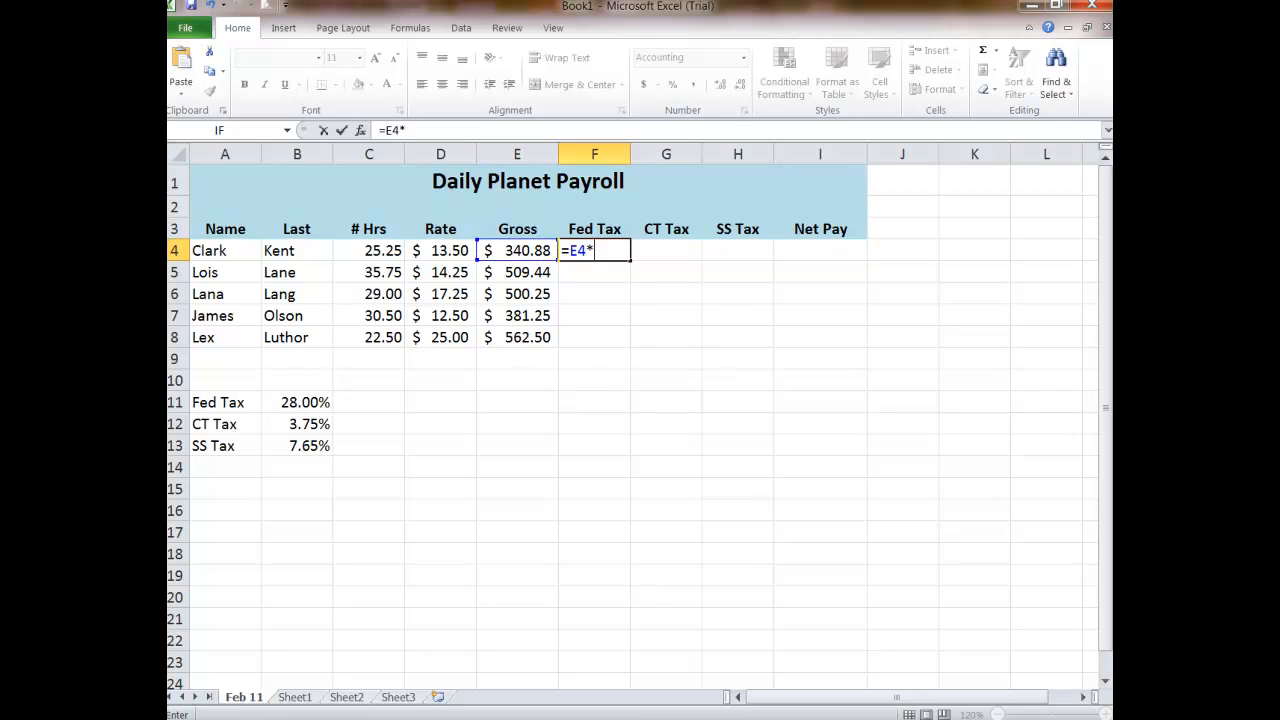
mouse_move(305, 406)
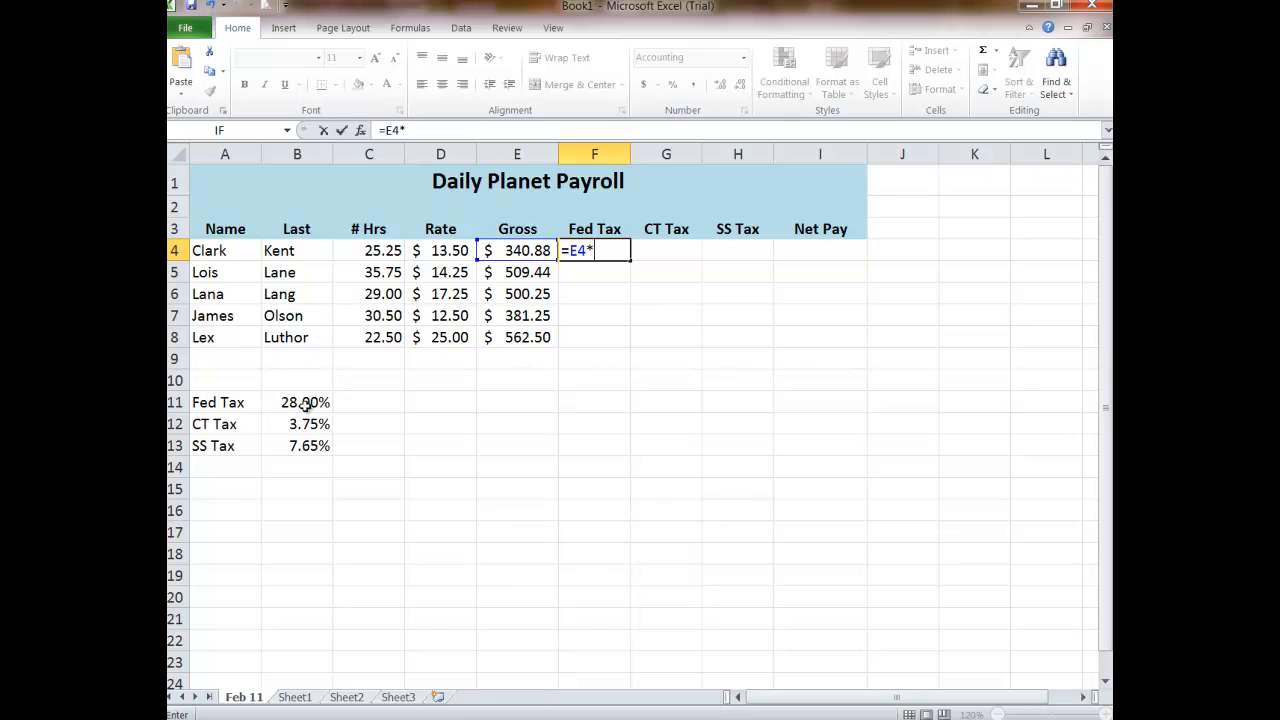
left_click(297, 402)
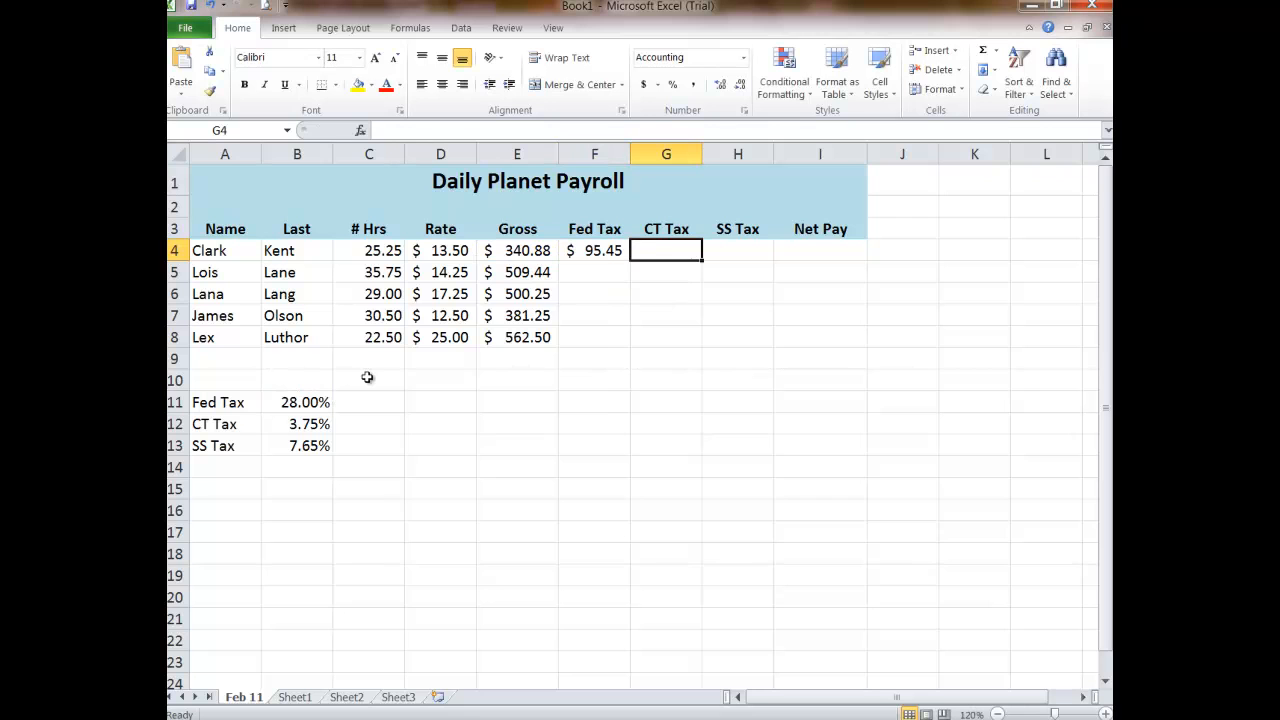
Step: Fill the Fed Tax formula from F4 down to F8 for all five employees
left_click(594, 250)
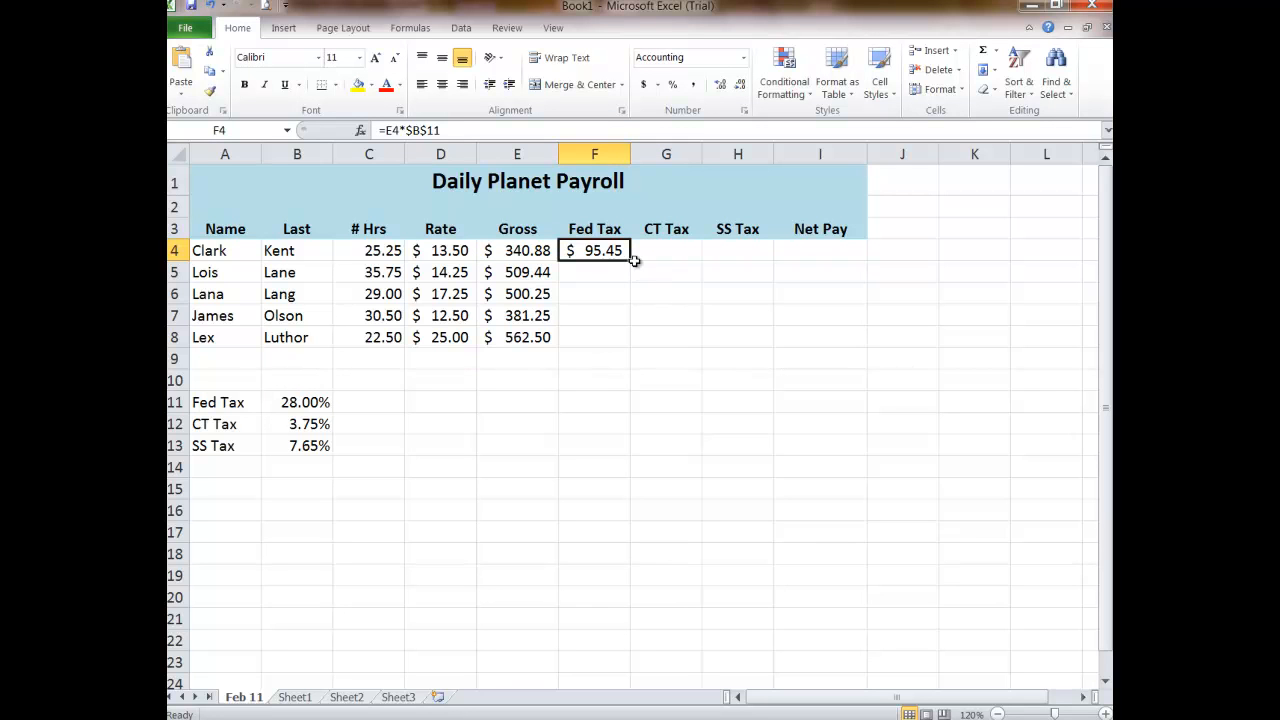
mouse_move(630, 263)
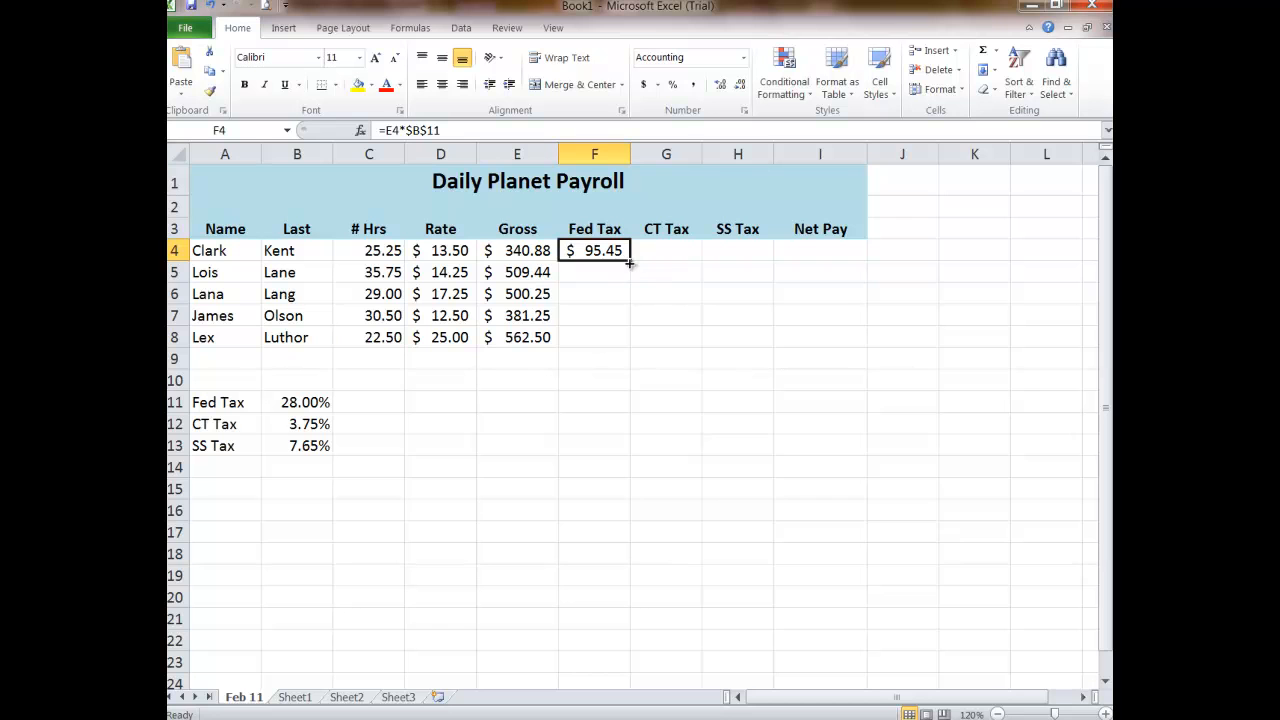
left_click_drag(629, 258, 594, 337)
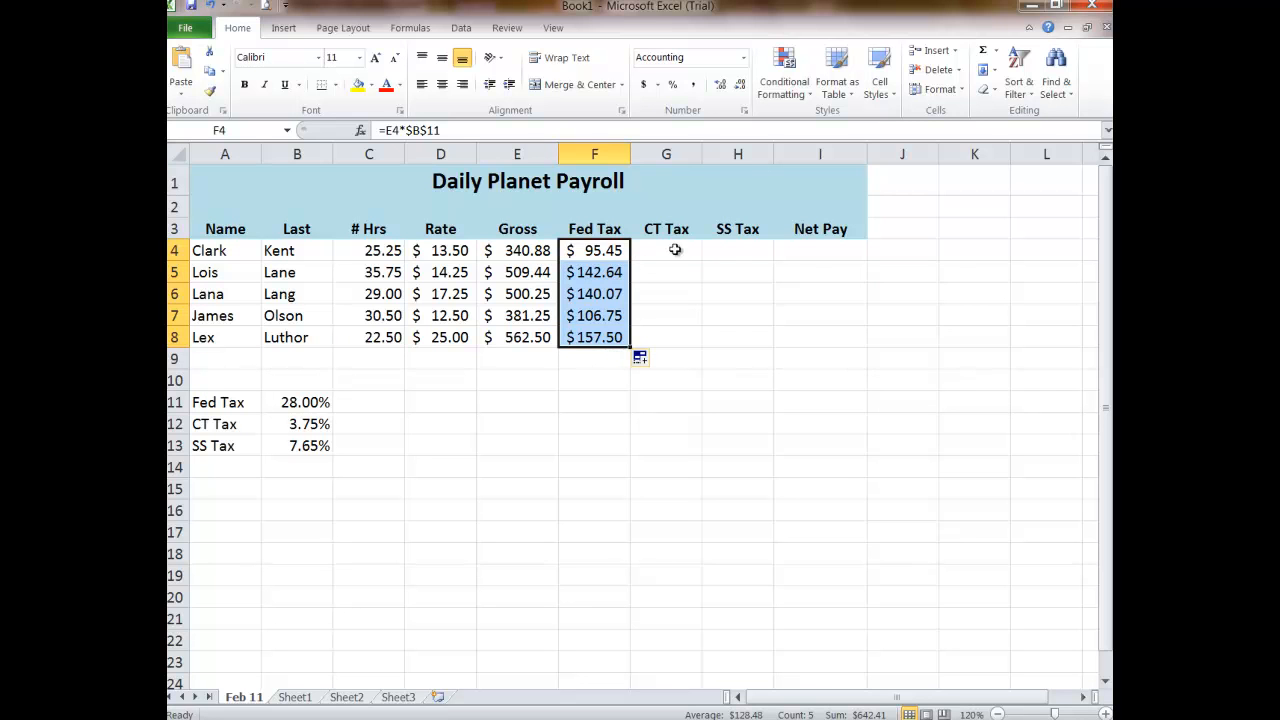
left_click(666, 250)
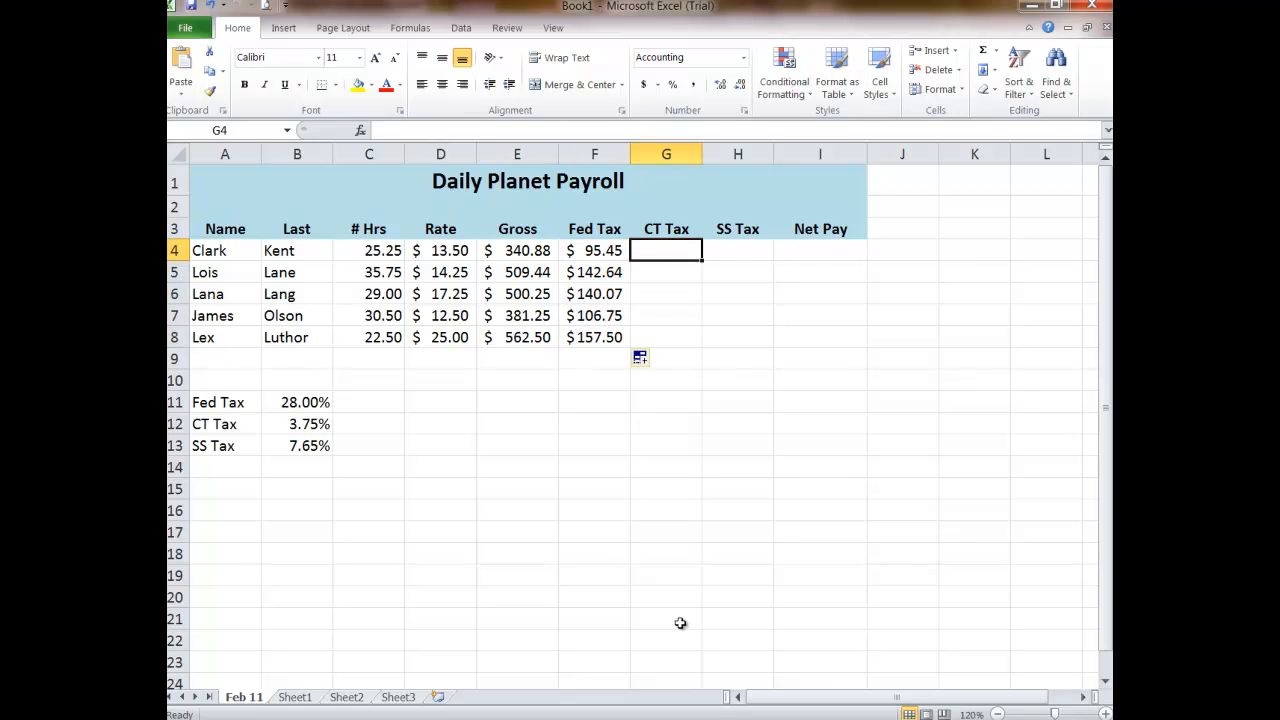
Step: Enter =E4*$B$12 in G4 so Clark's CT Tax shows 12.78
type("=E4")
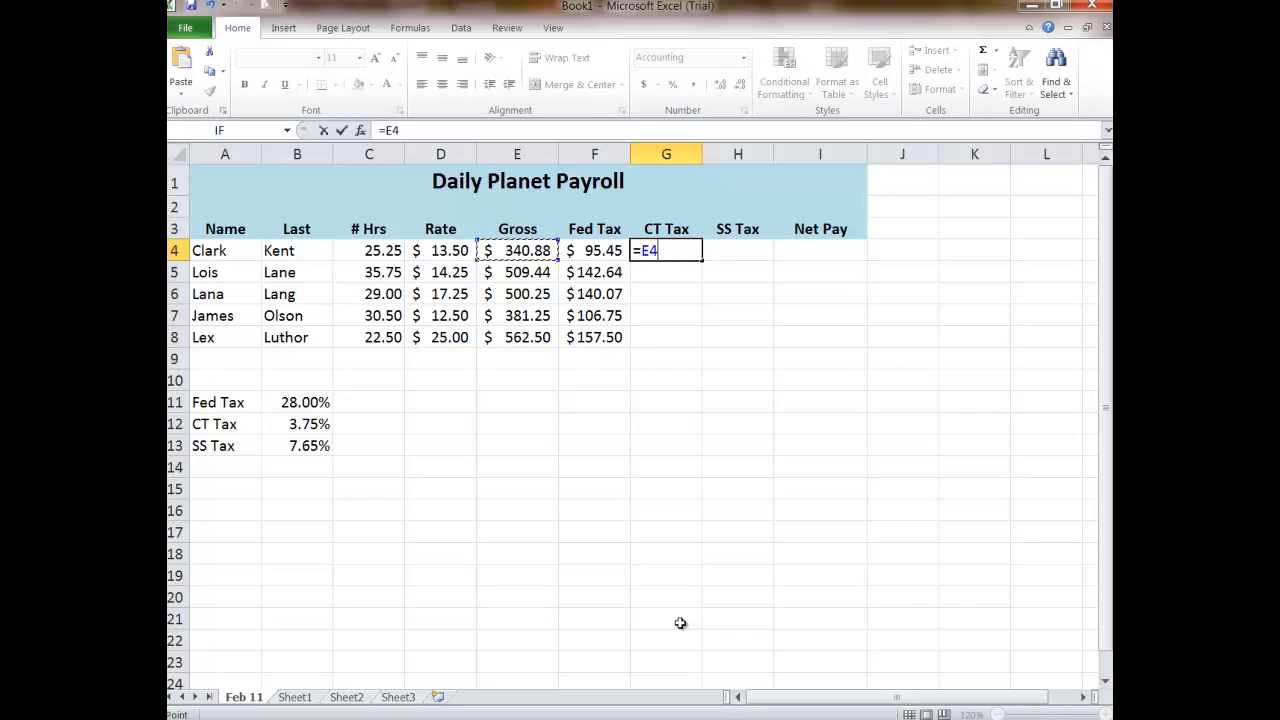
type("*")
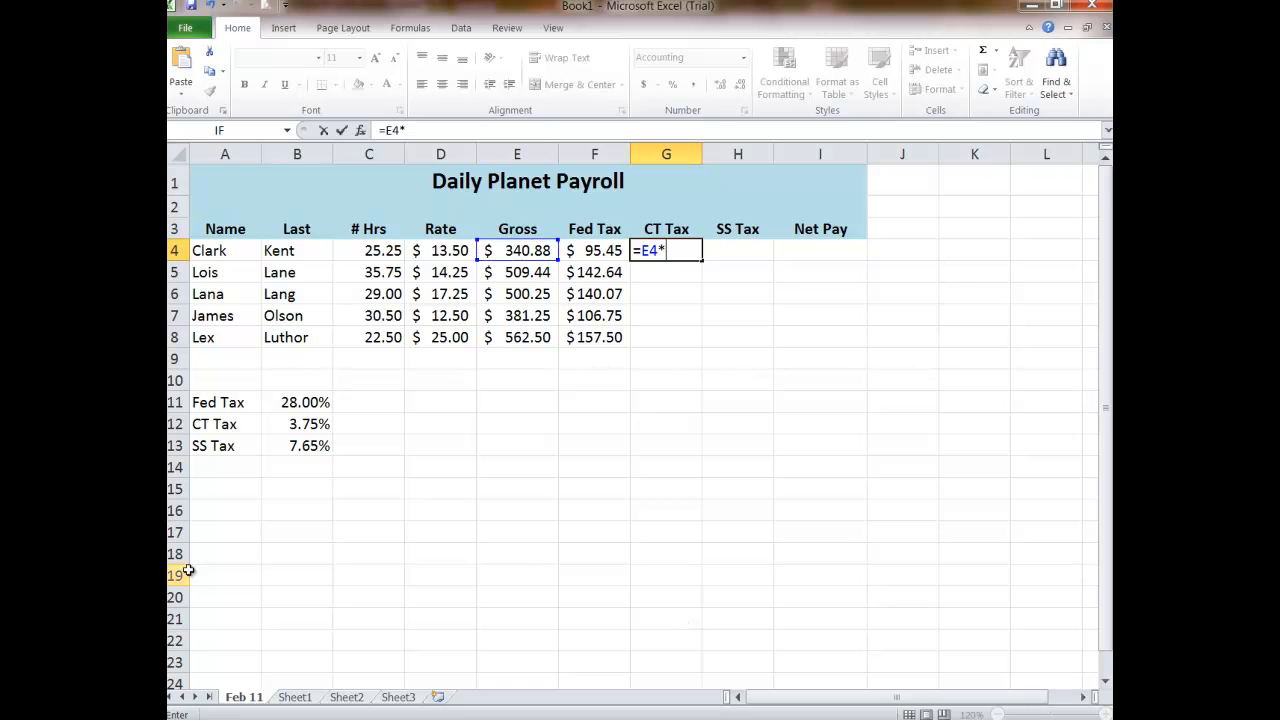
left_click(297, 424)
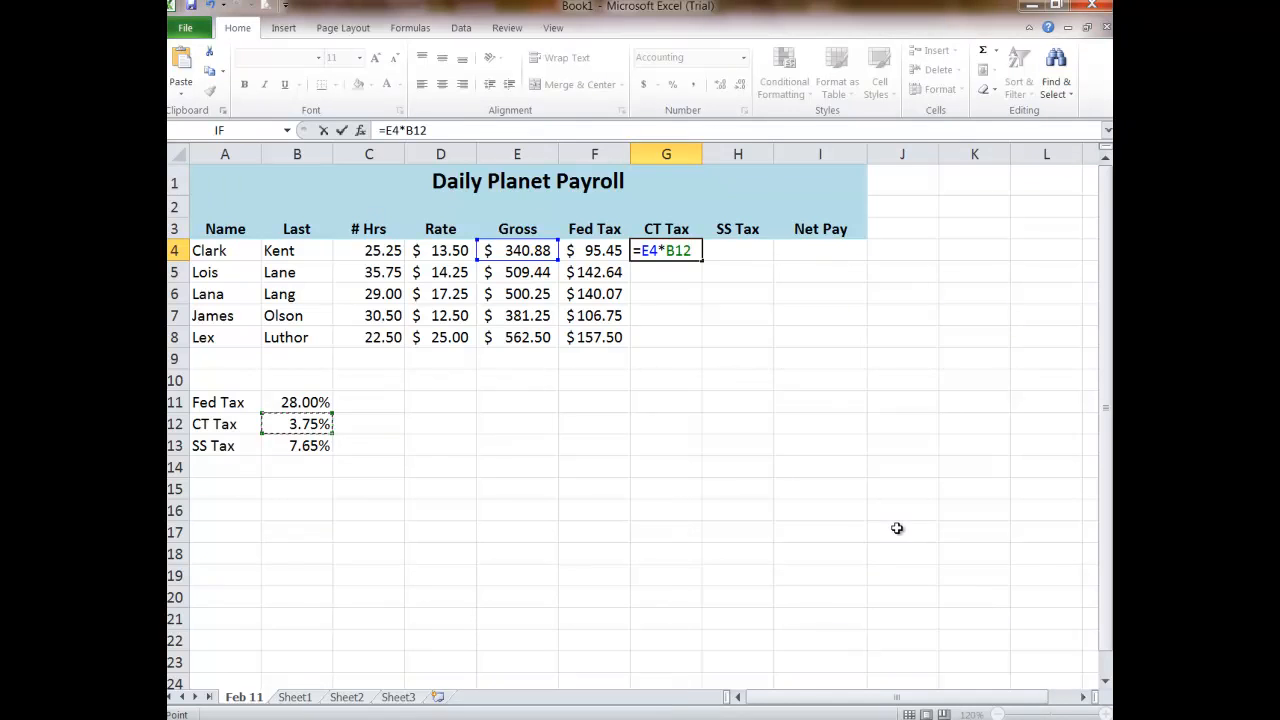
key("f4")
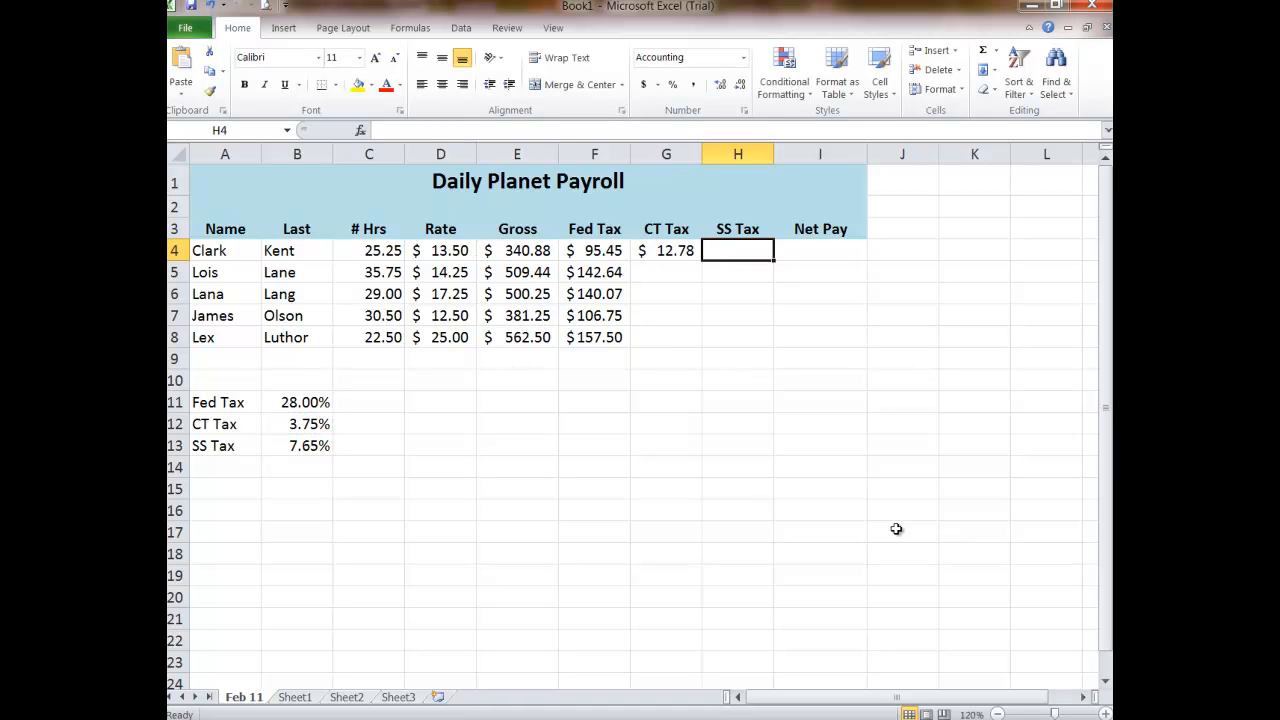
Step: Enter =E4*B13 in H4 (26.08) and fill G4:H4 down to row 8
type("=")
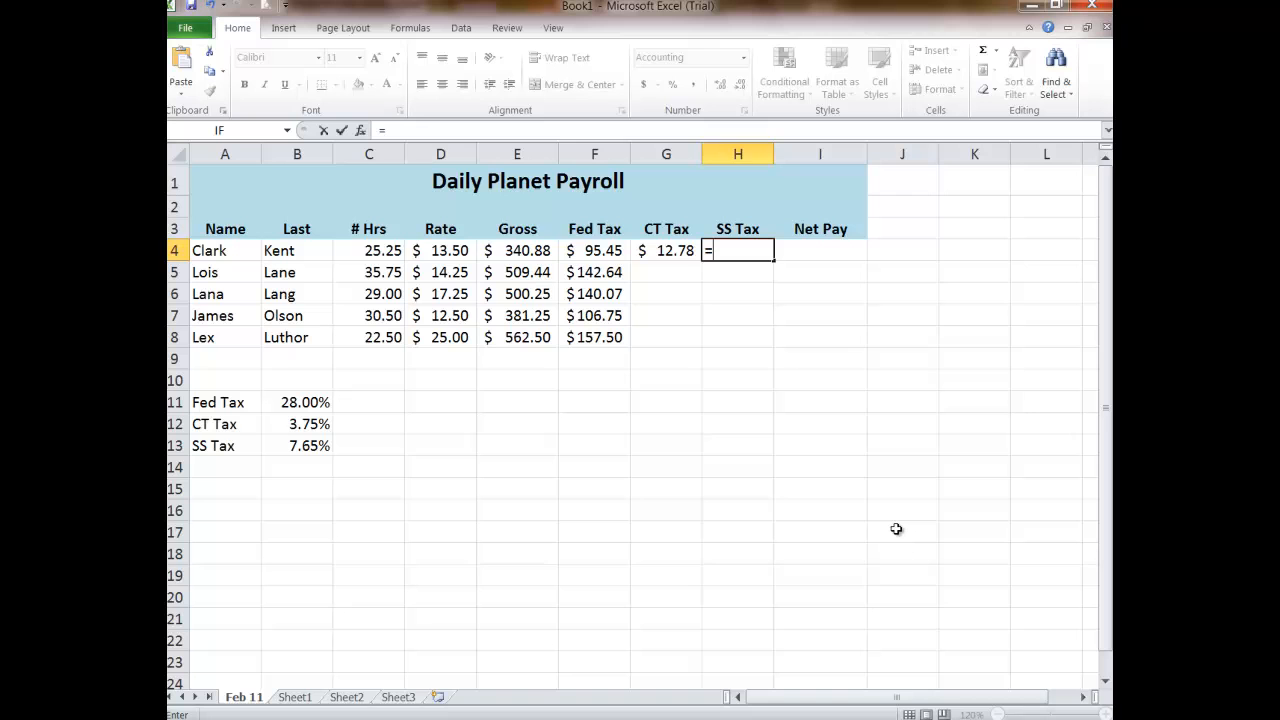
left_click(517, 250)
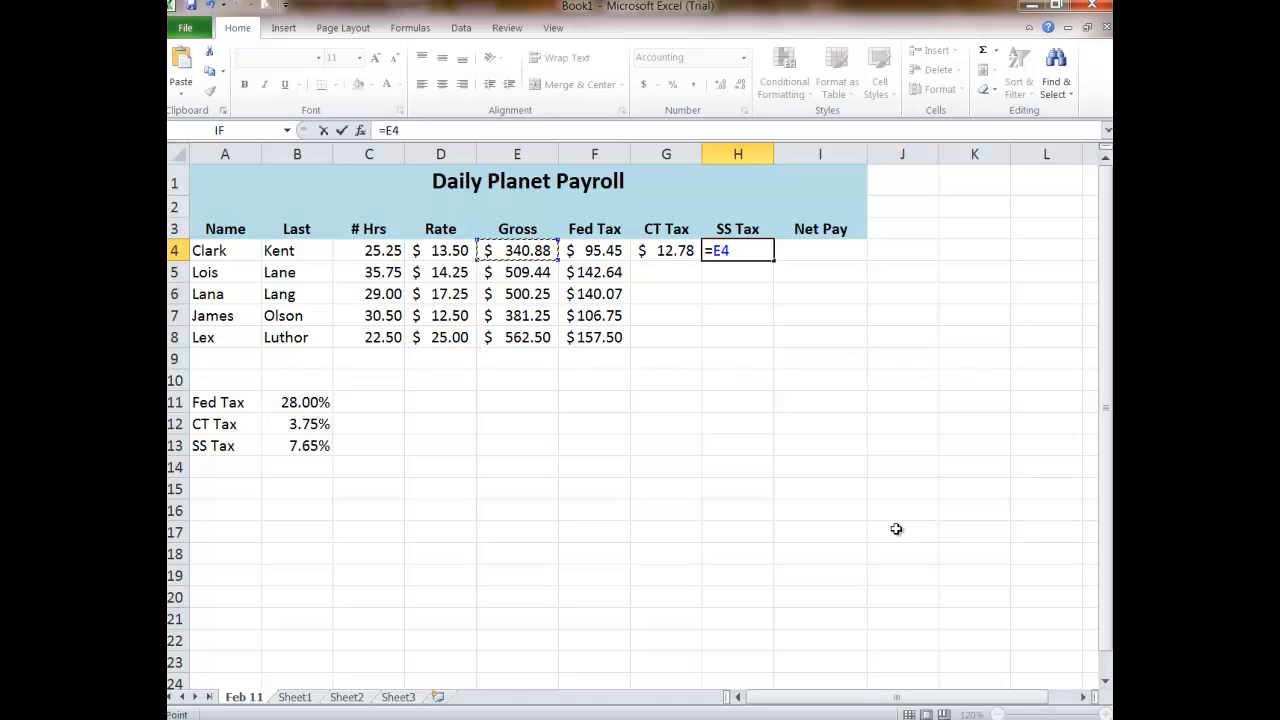
type("*")
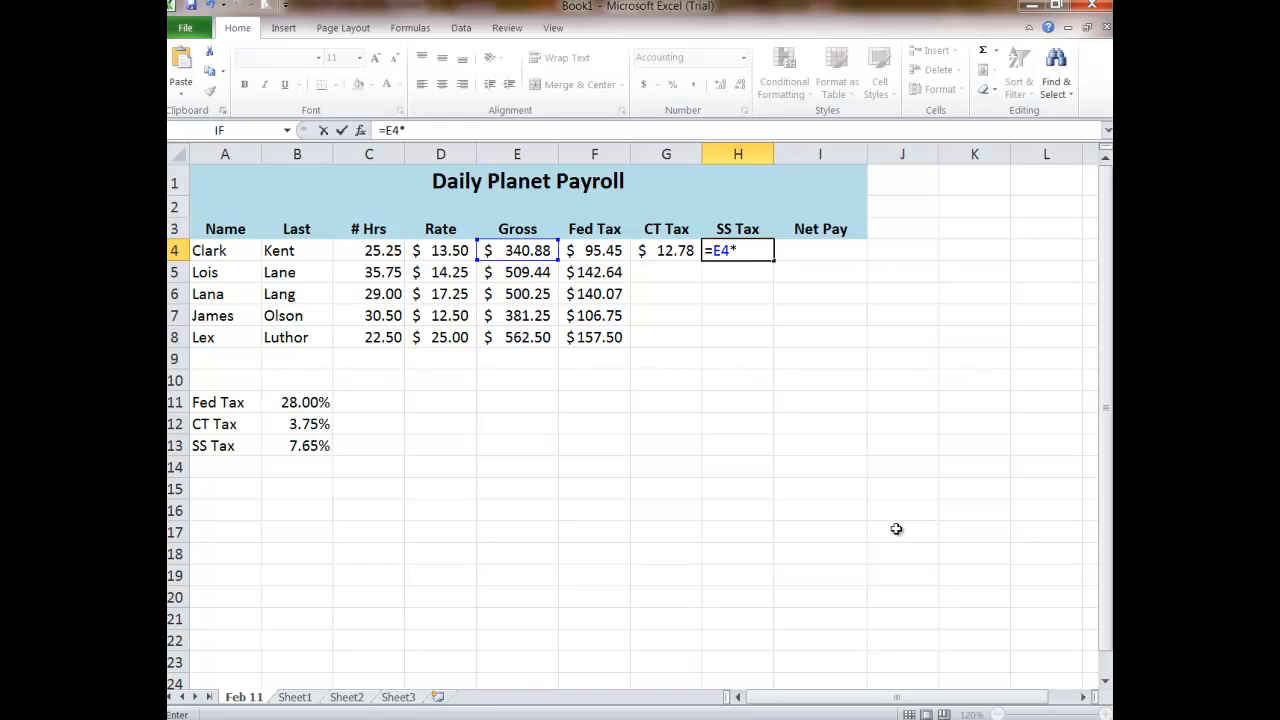
mouse_move(298, 443)
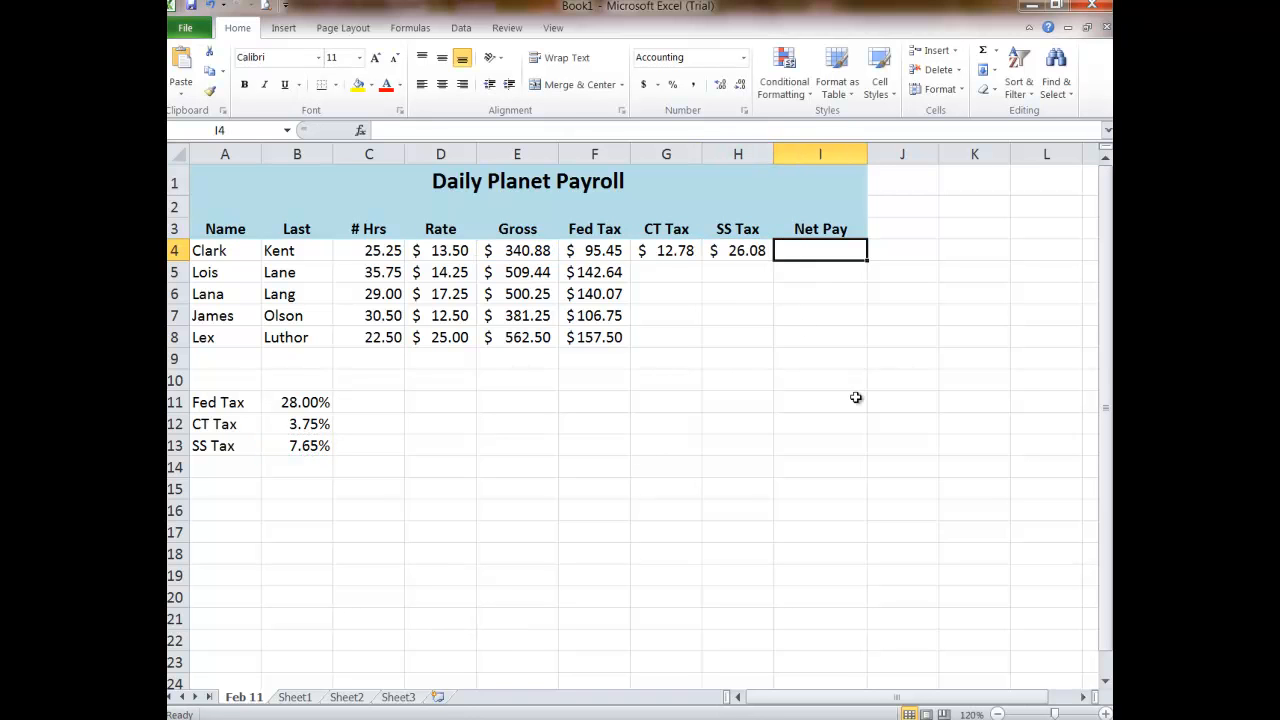
left_click_drag(666, 250, 738, 272)
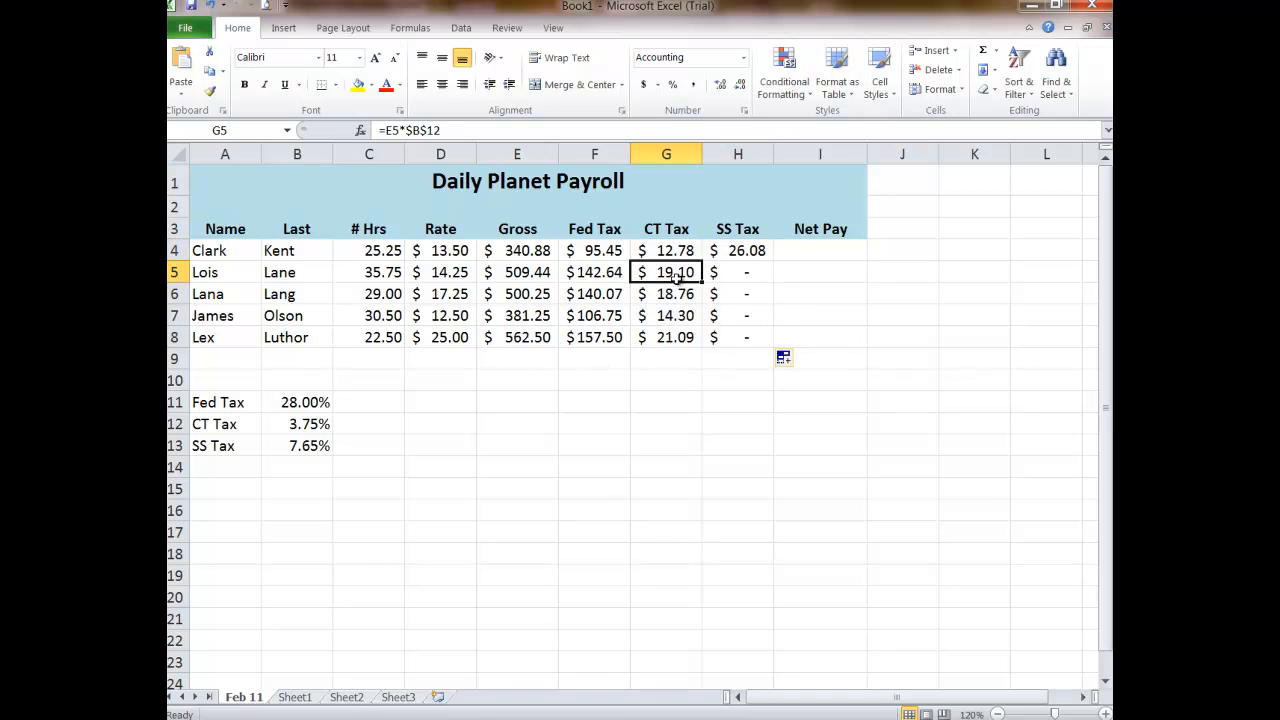
Step: Check the copied SS Tax formulas and make B13 absolute in Clark's H4 formula
left_click(738, 272)
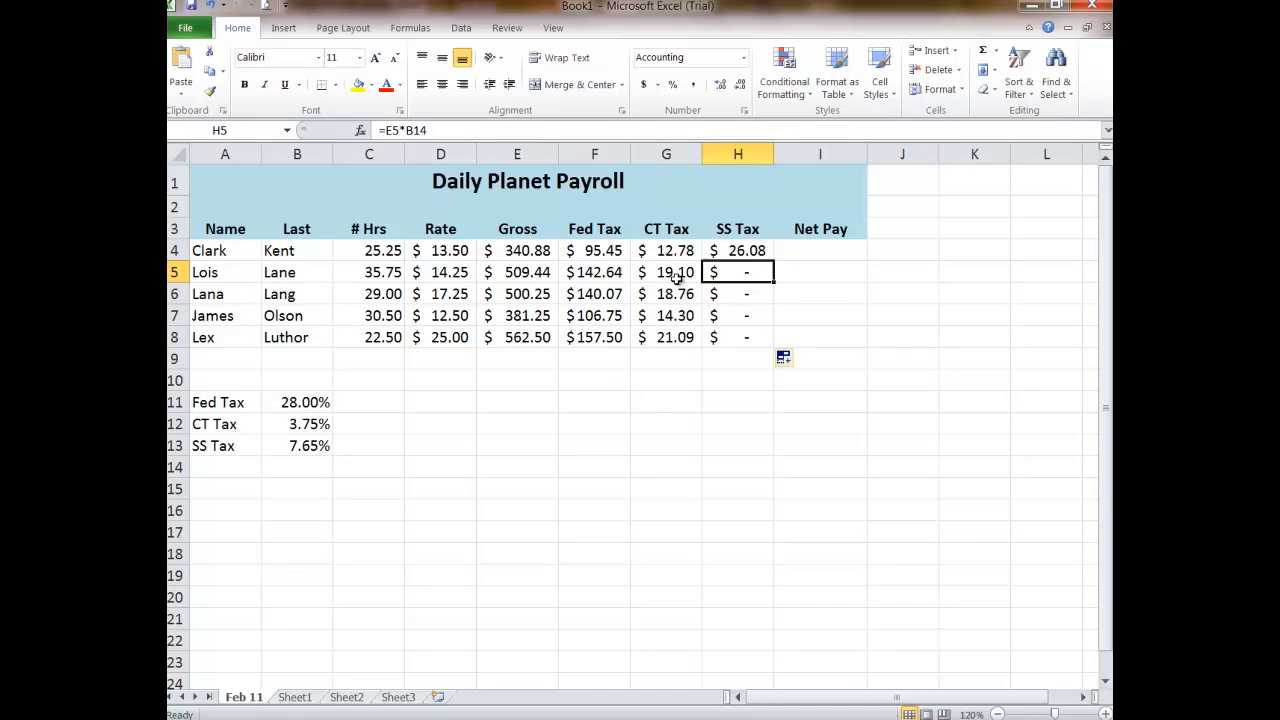
left_click(738, 337)
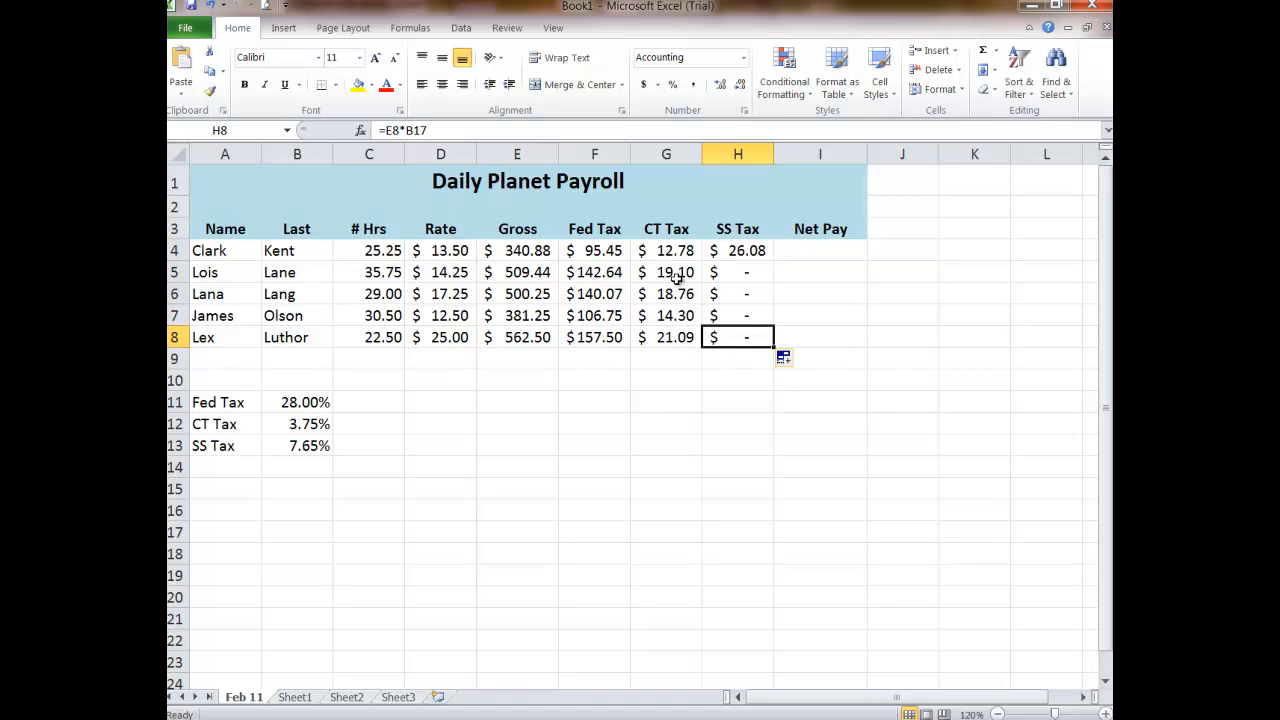
left_click(738, 272)
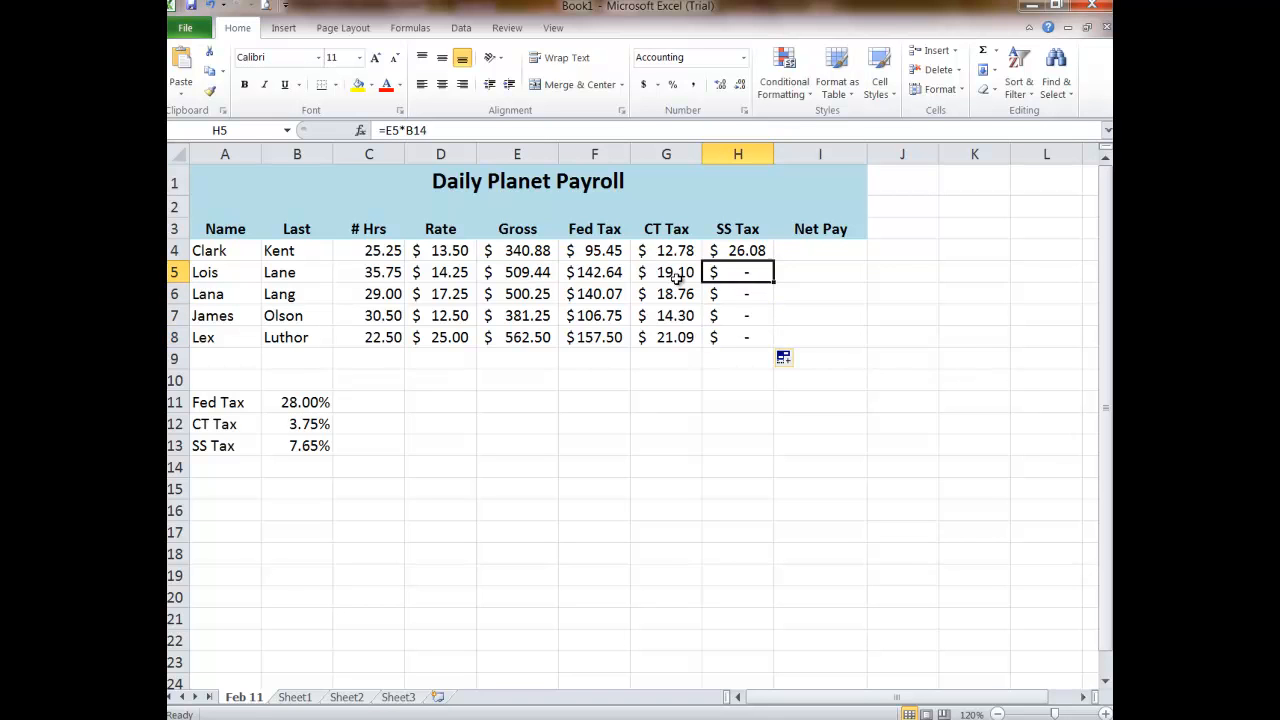
left_click(738, 250)
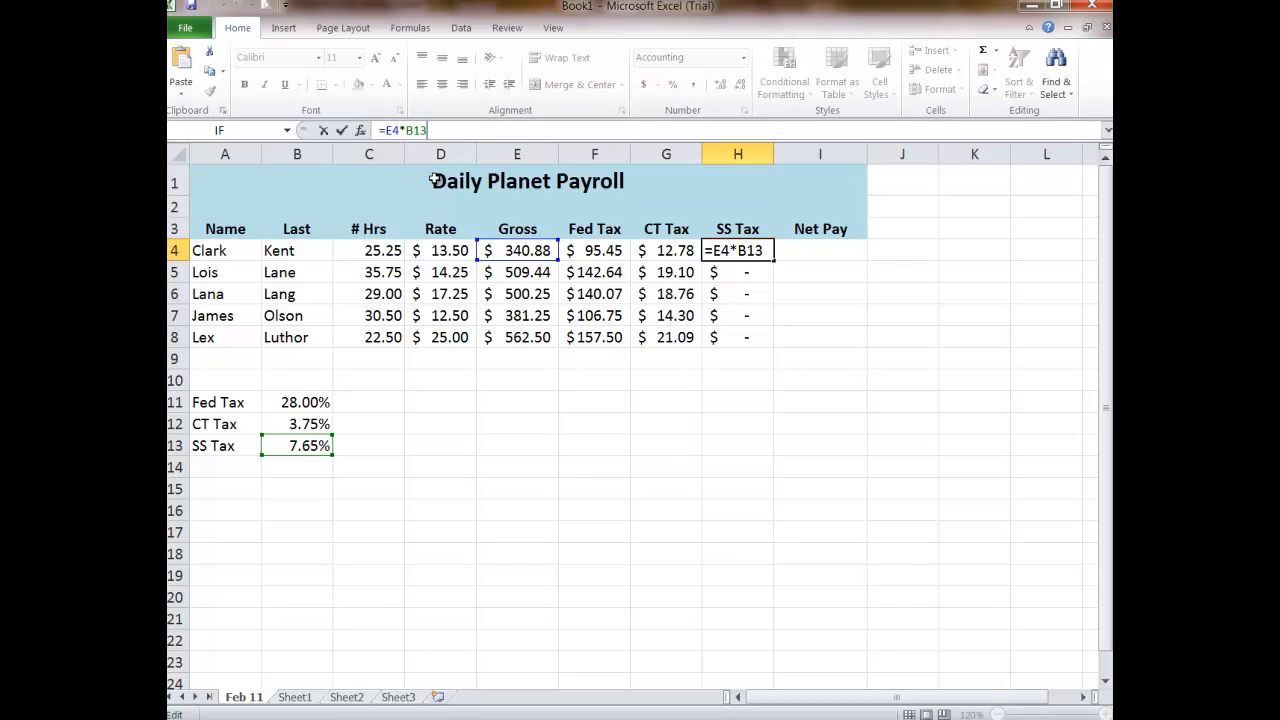
key("f4")
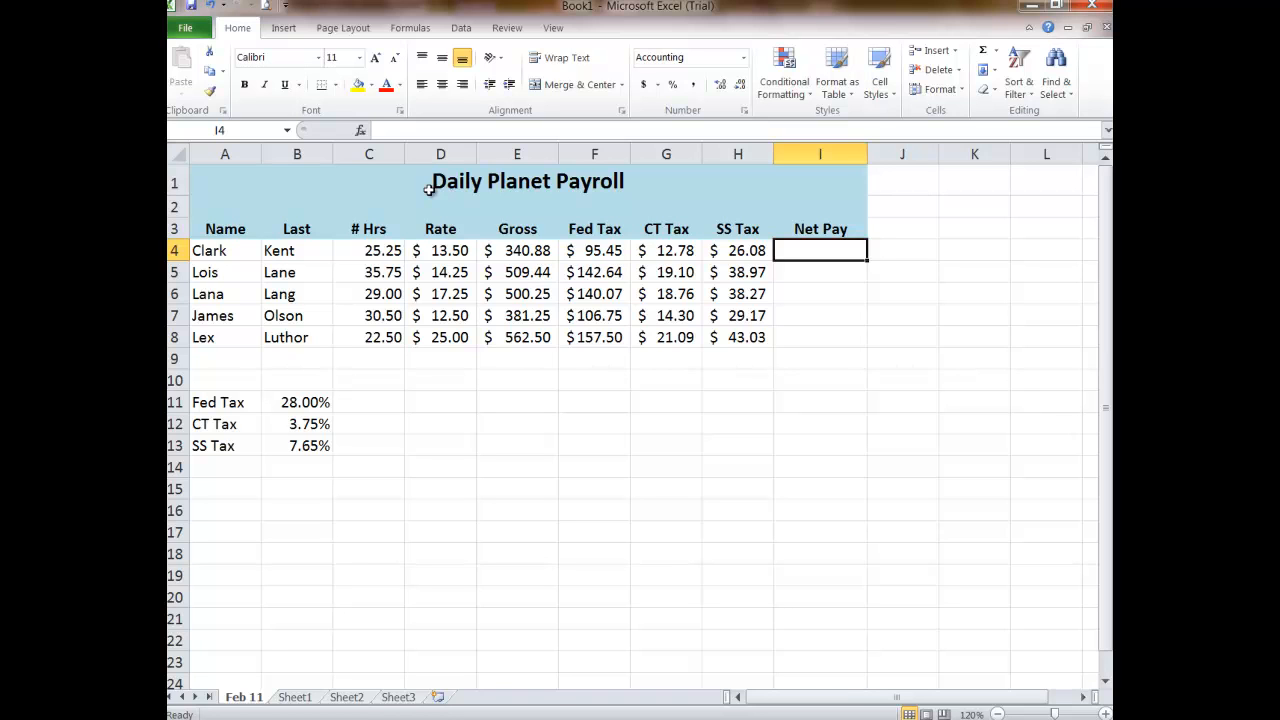
Step: Build Clark's Net Pay formula in I4 subtracting F4, G4 and H4 from E4
type("=")
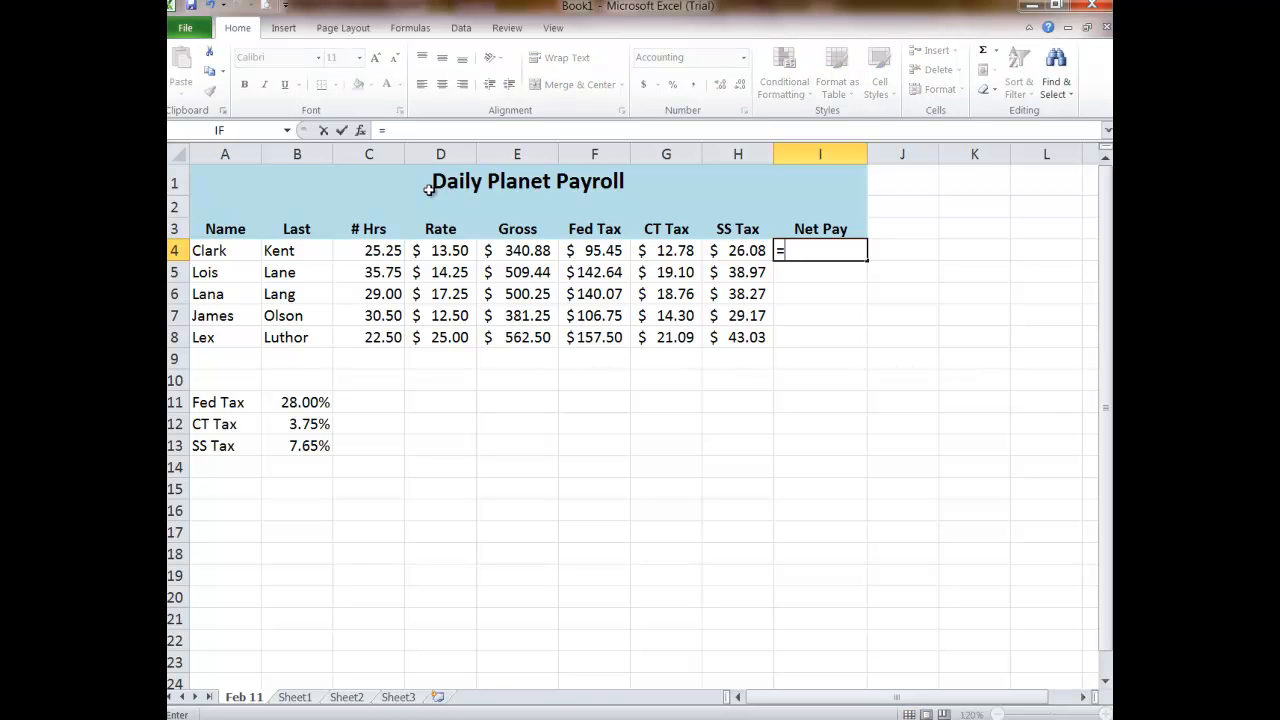
left_click(517, 250)
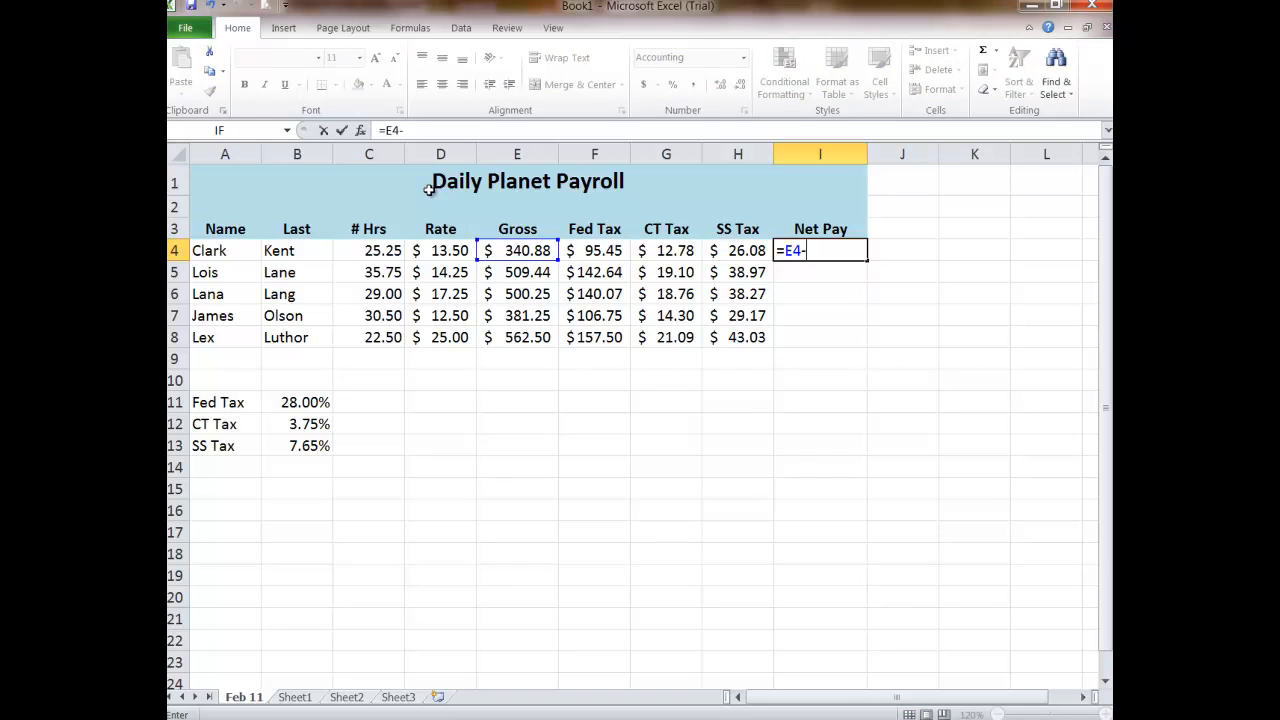
left_click(594, 250)
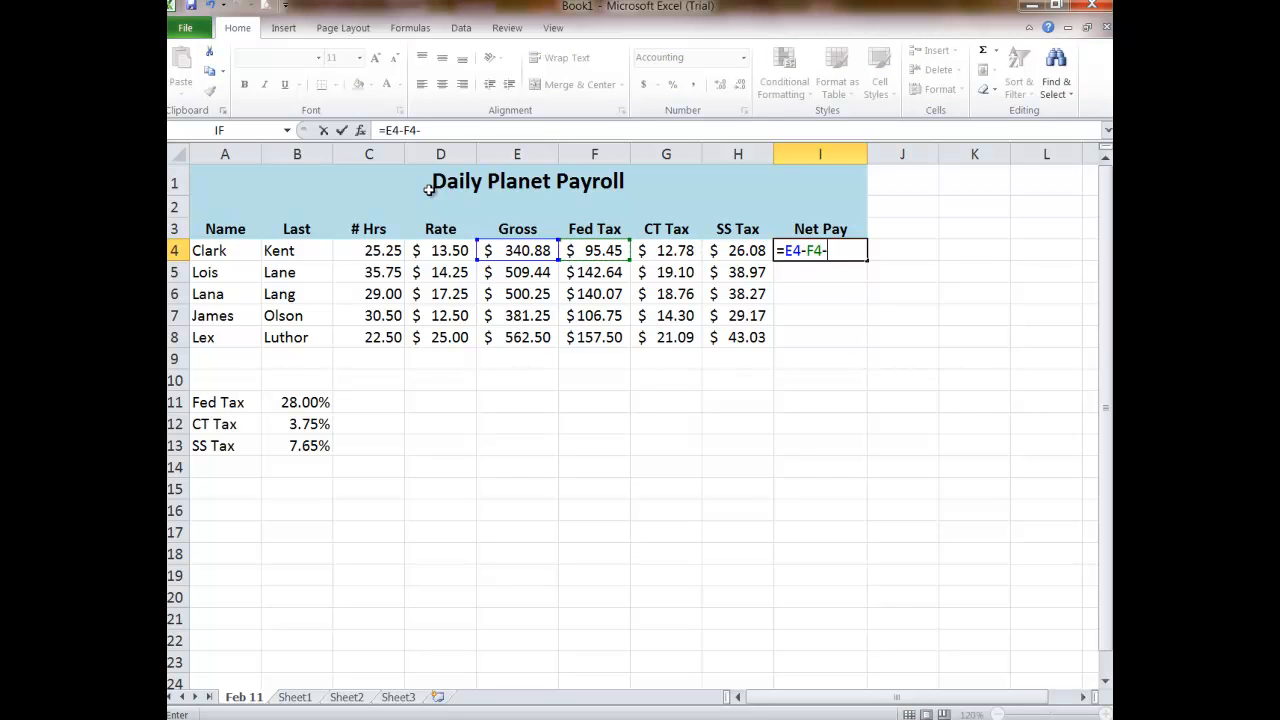
left_click(666, 250)
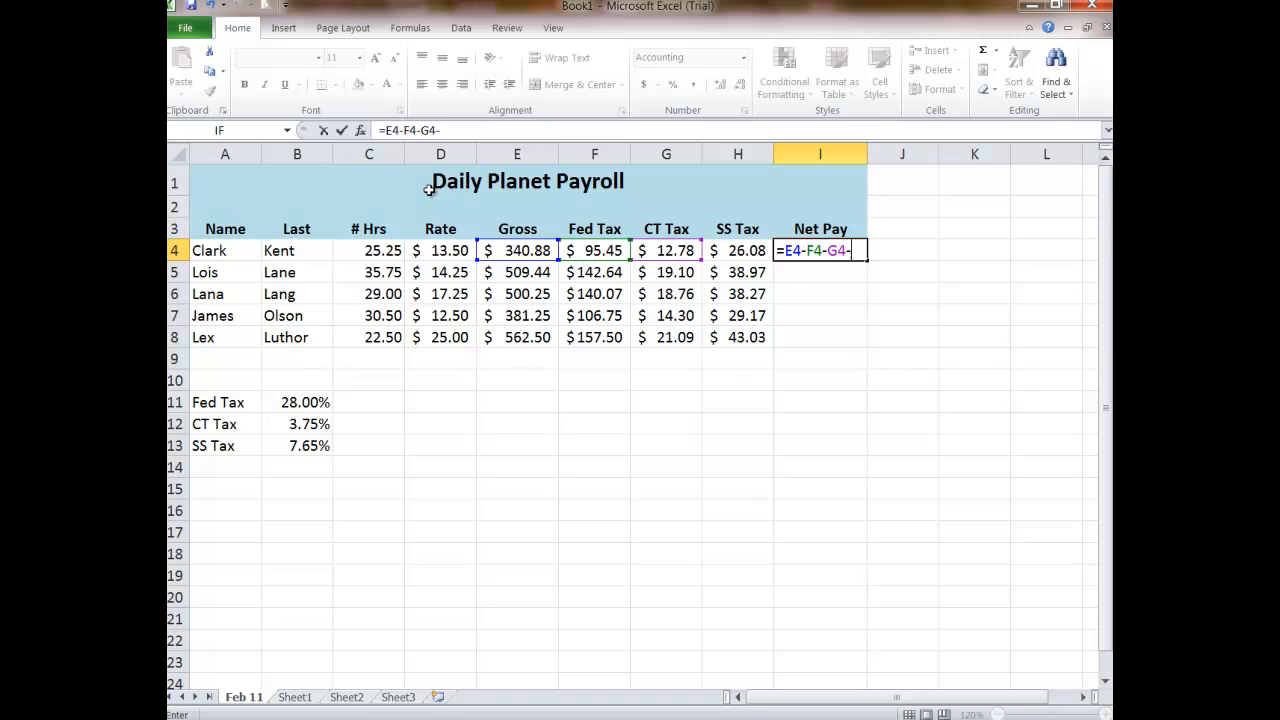
left_click(737, 250)
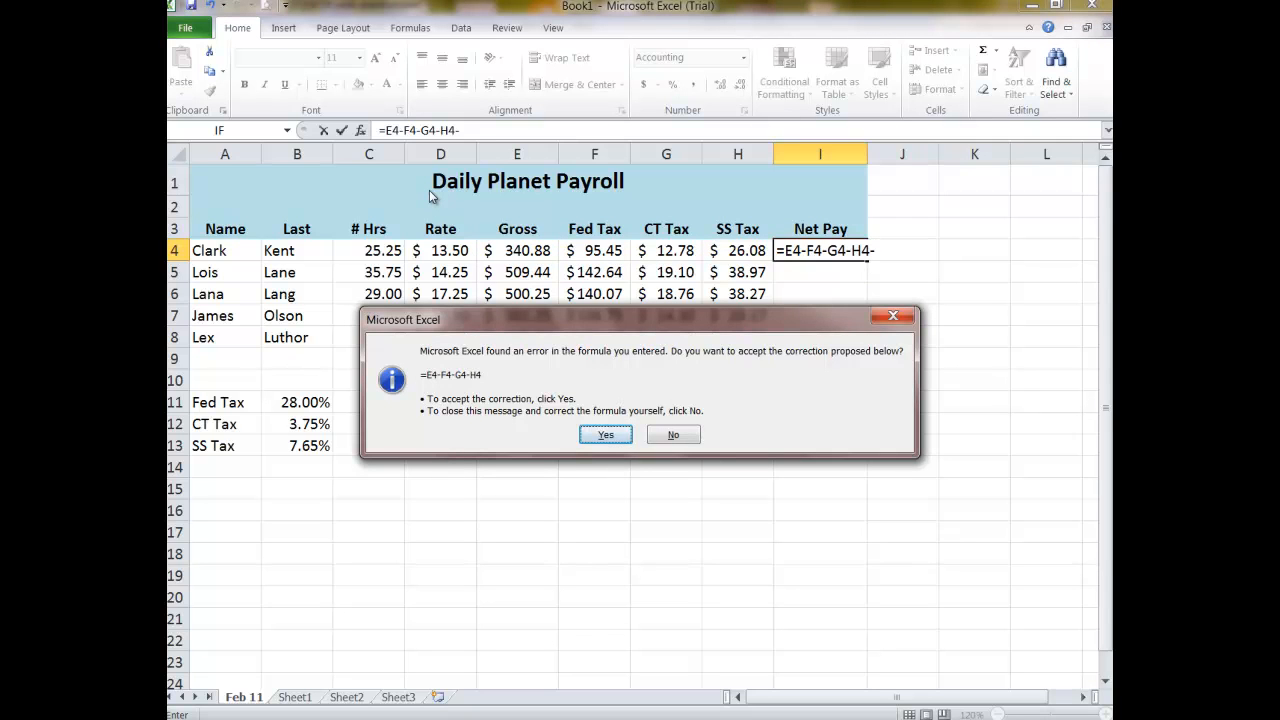
mouse_move(483, 380)
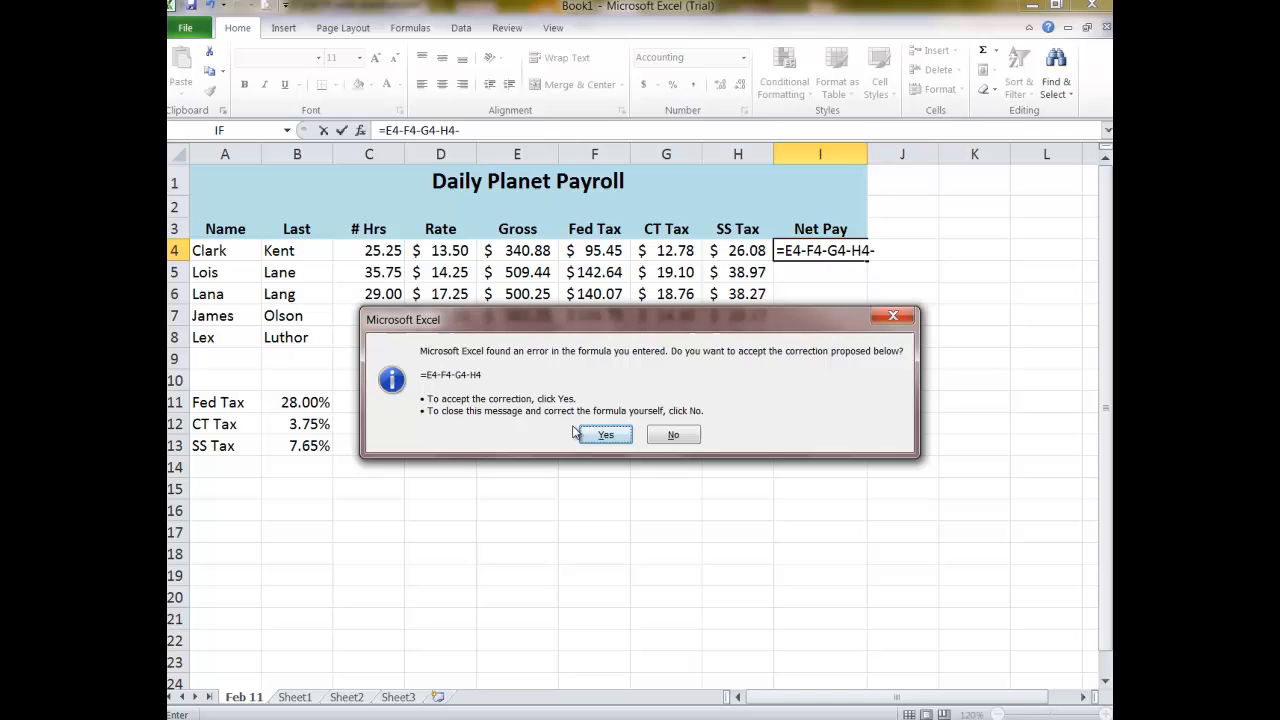
mouse_move(622, 463)
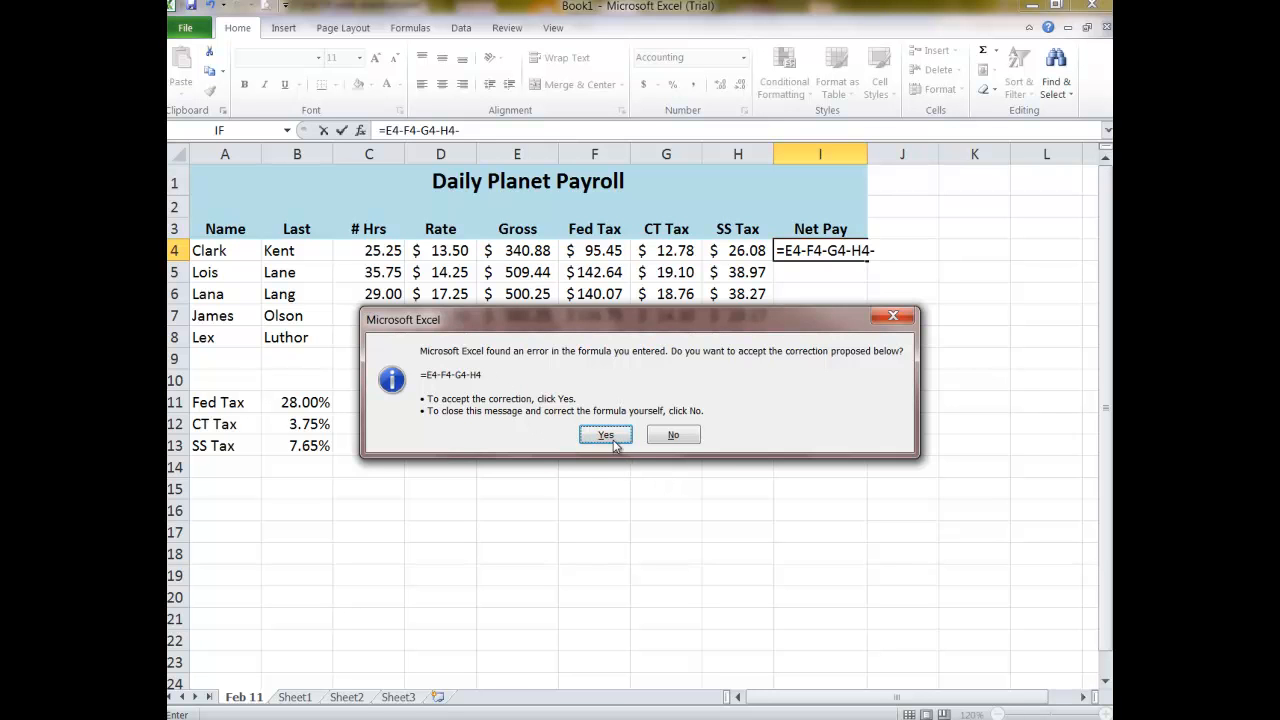
Step: Accept Excel's correction to =E4-F4-G4-H4 for Clark's Net Pay
left_click(604, 434)
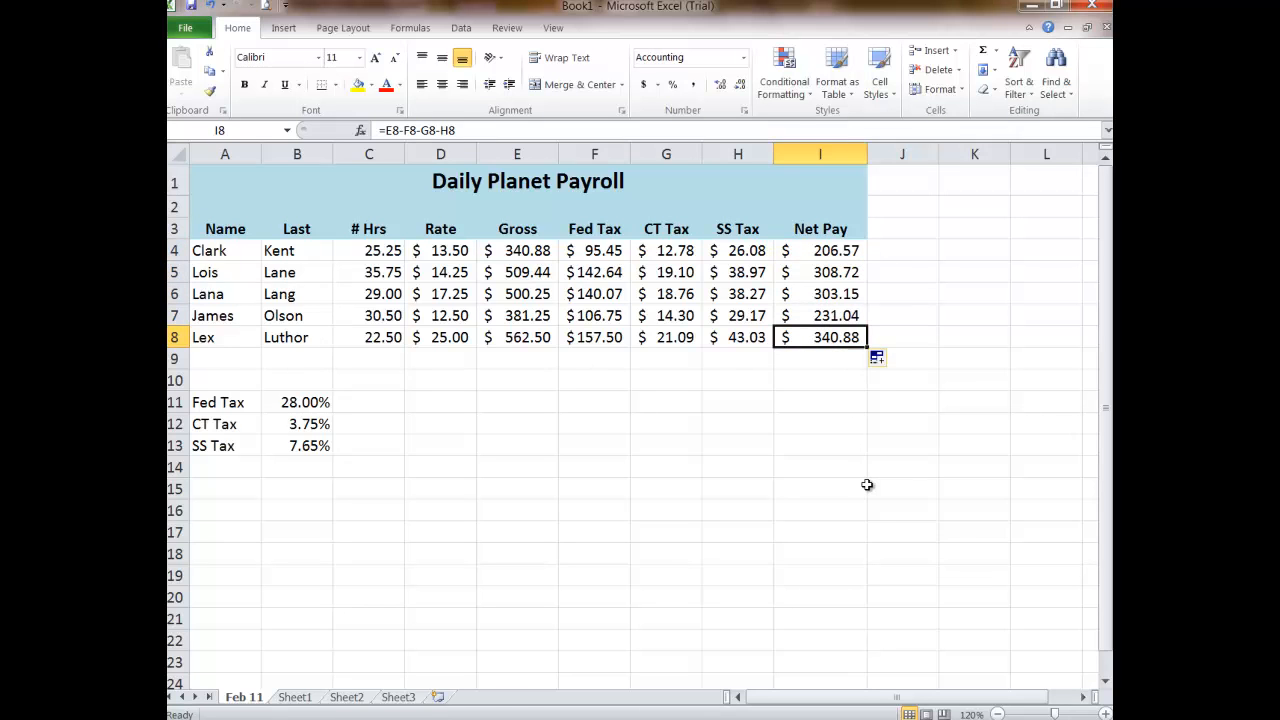
mouse_move(866, 478)
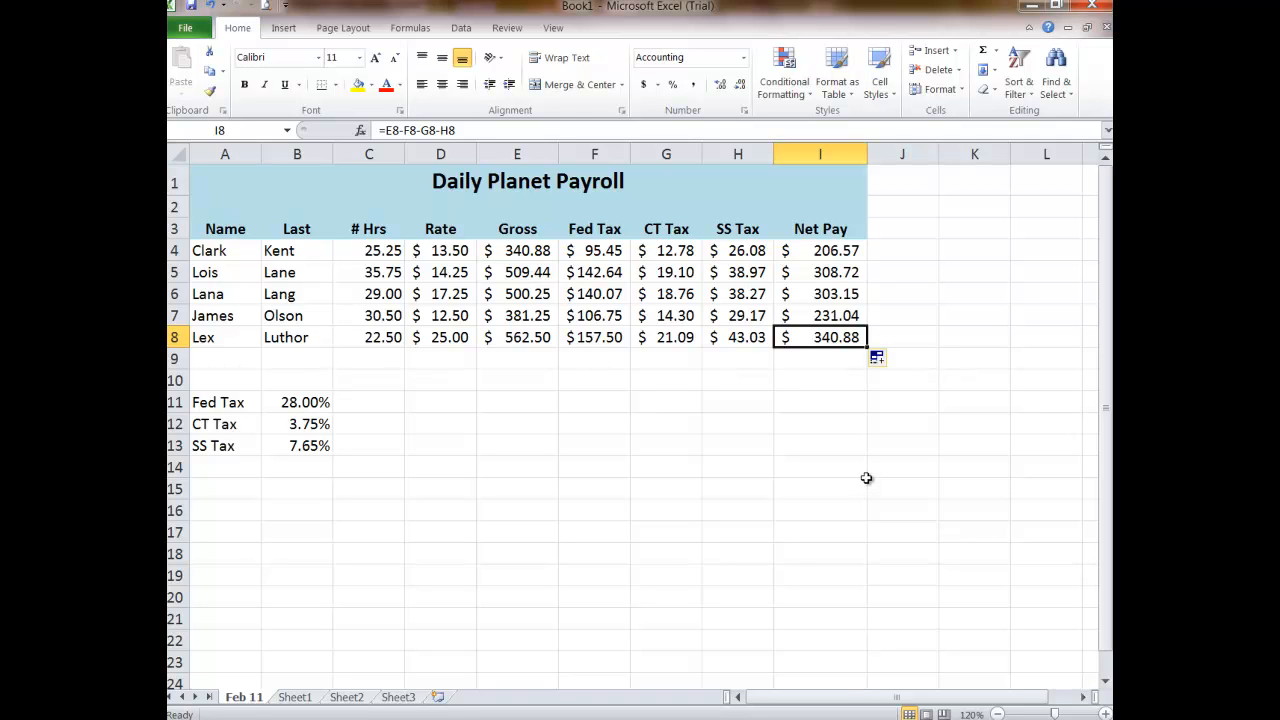
mouse_move(773, 420)
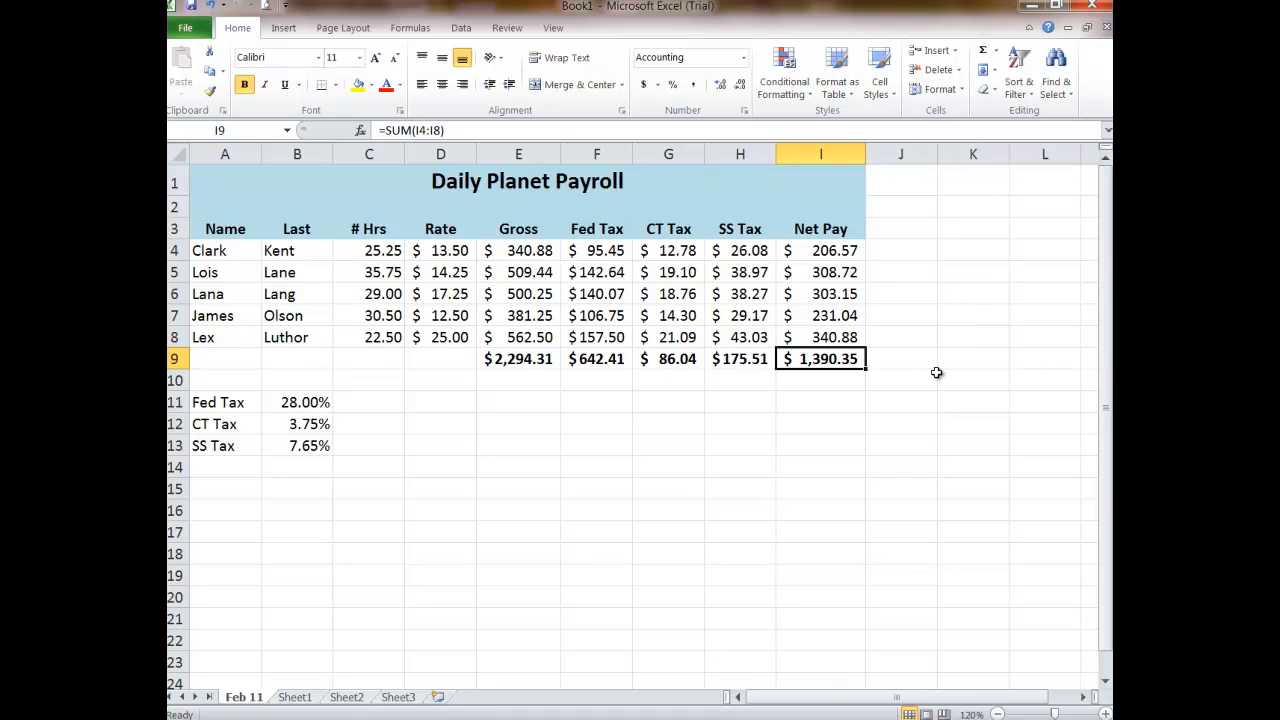
mouse_move(515, 268)
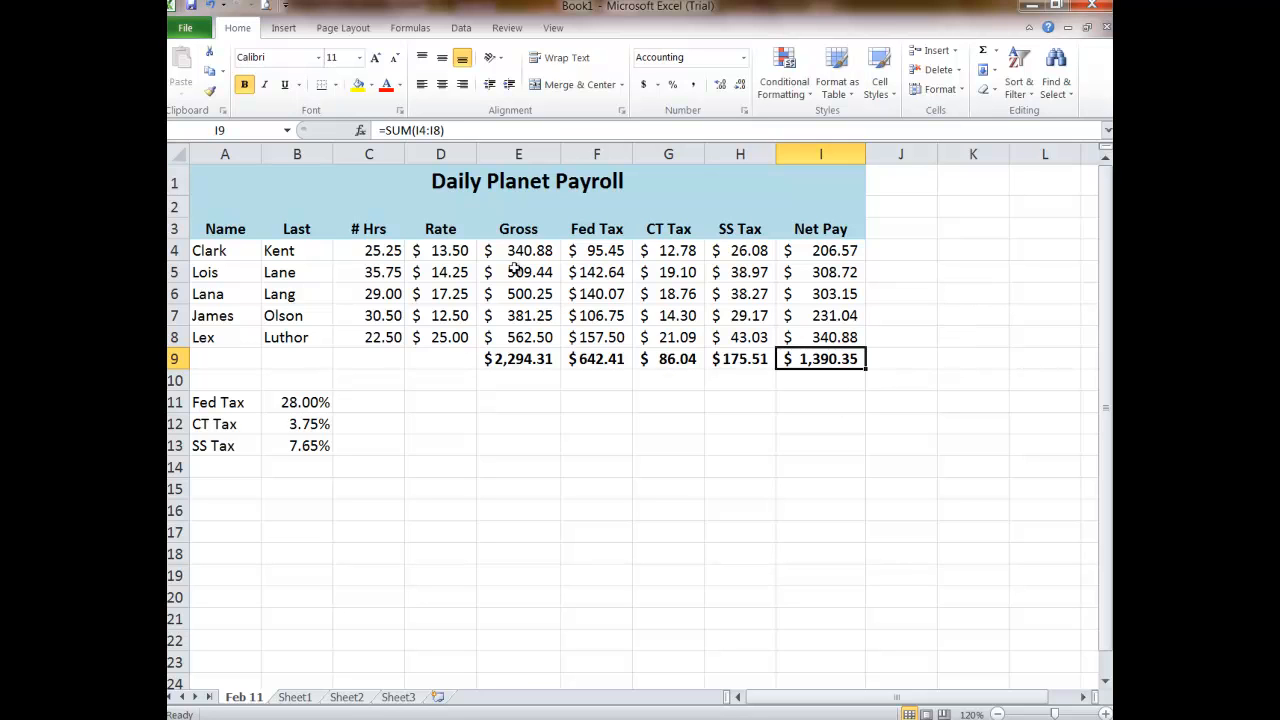
left_click(518, 272)
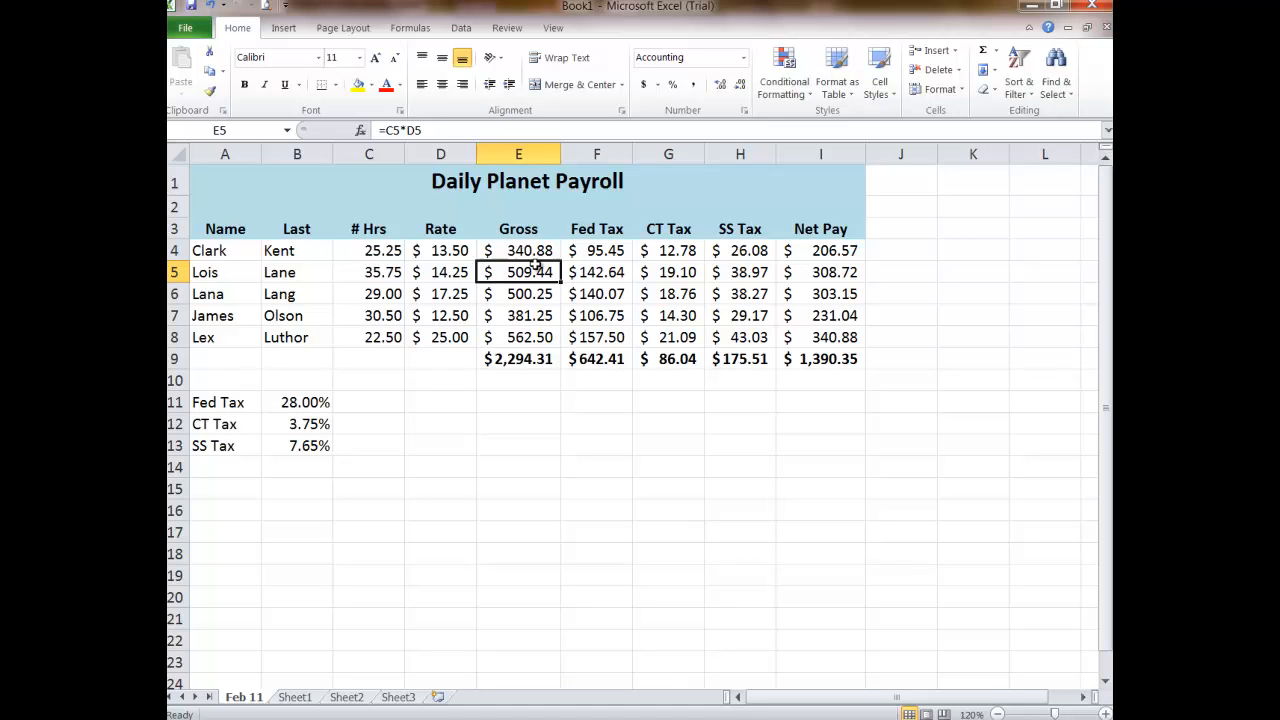
left_click(518, 250)
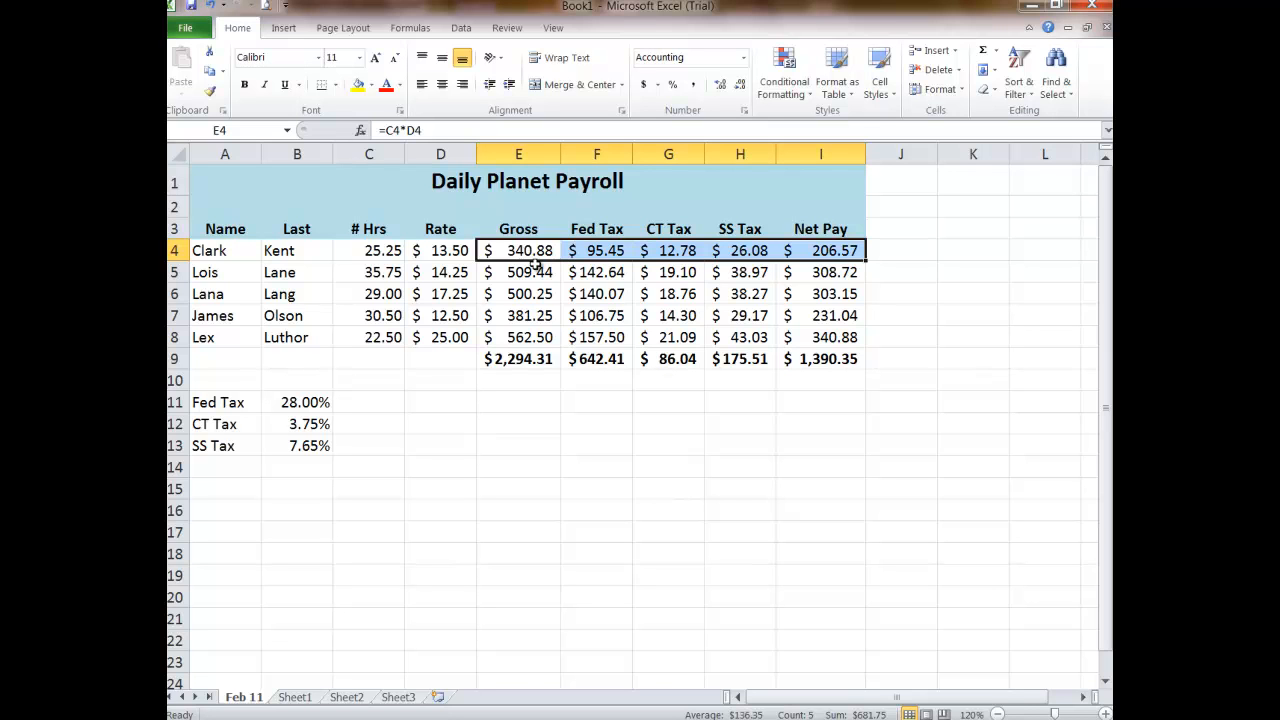
left_click(518, 272)
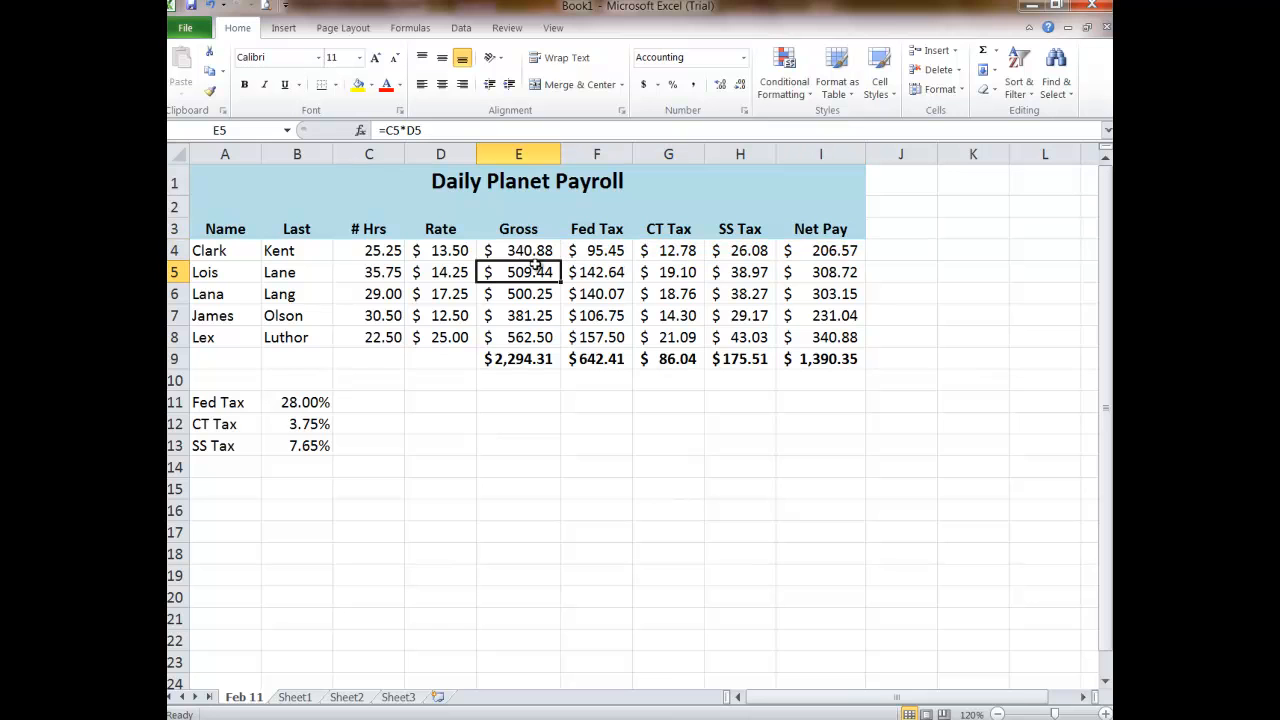